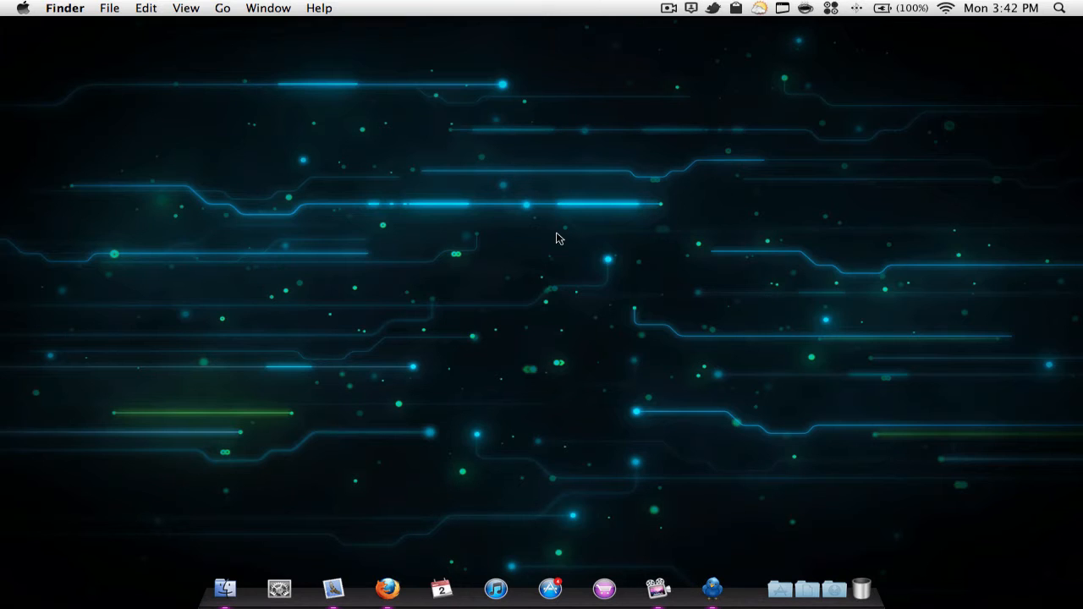
{"action": "mouse_move", "coordinate": [501, 250]}
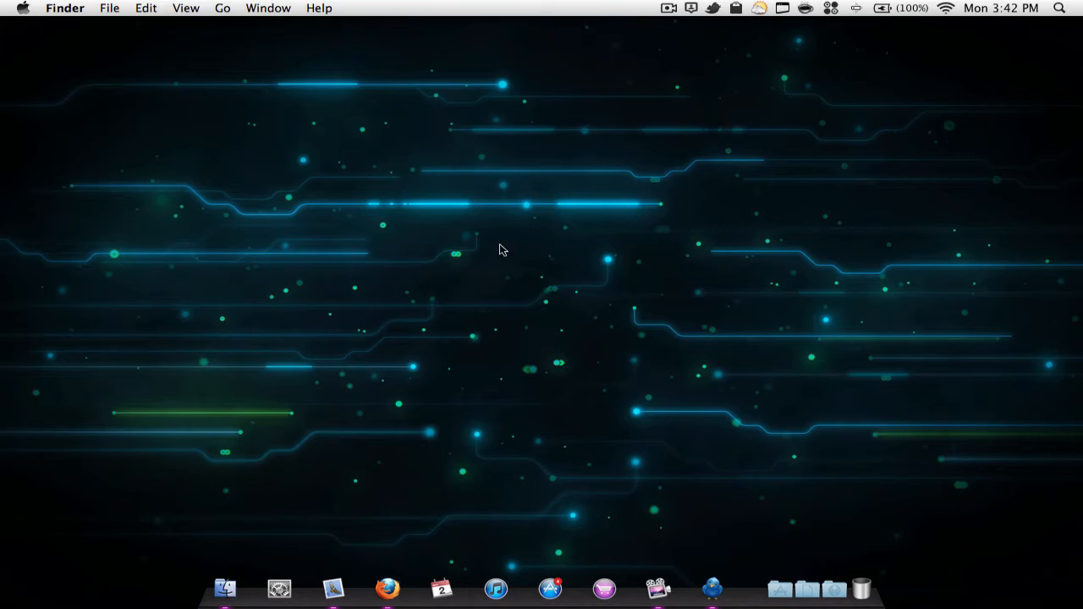
{"action": "mouse_move", "coordinate": [434, 357]}
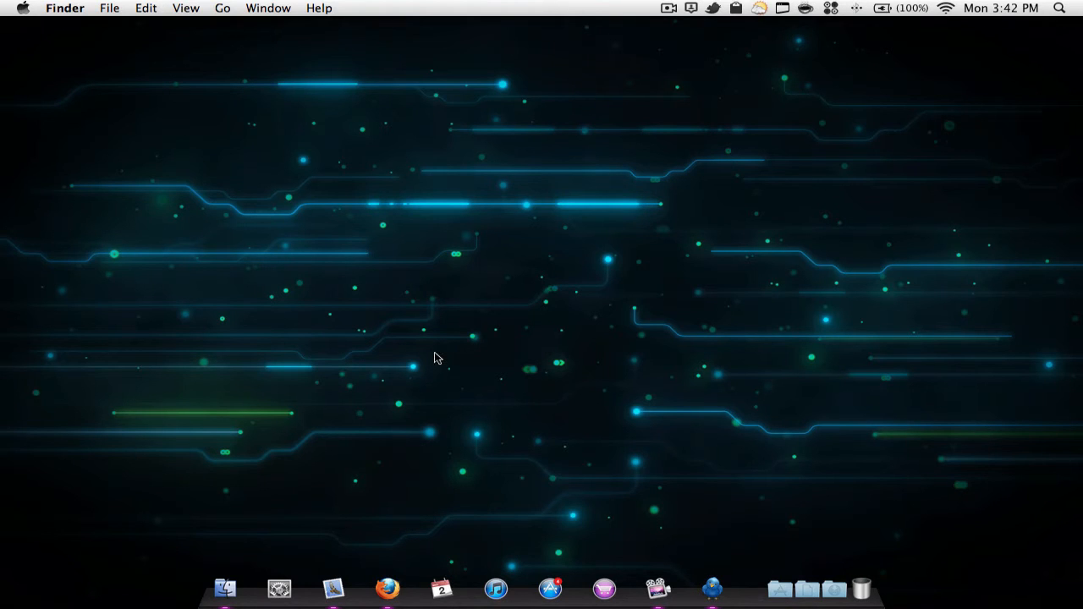
{"action": "mouse_move", "coordinate": [475, 399]}
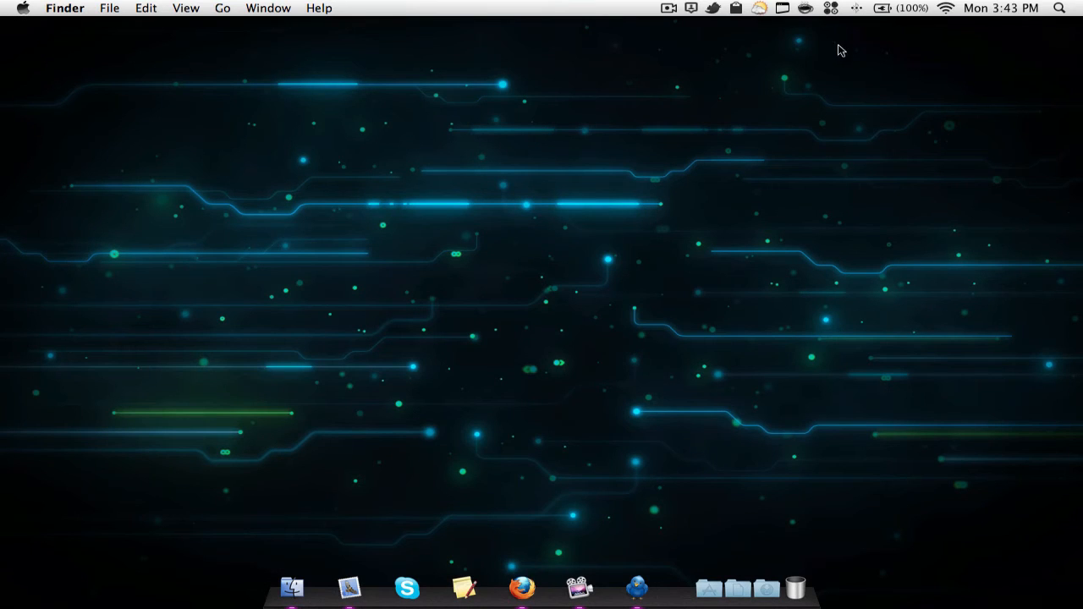
{"action": "mouse_move", "coordinate": [1079, 84]}
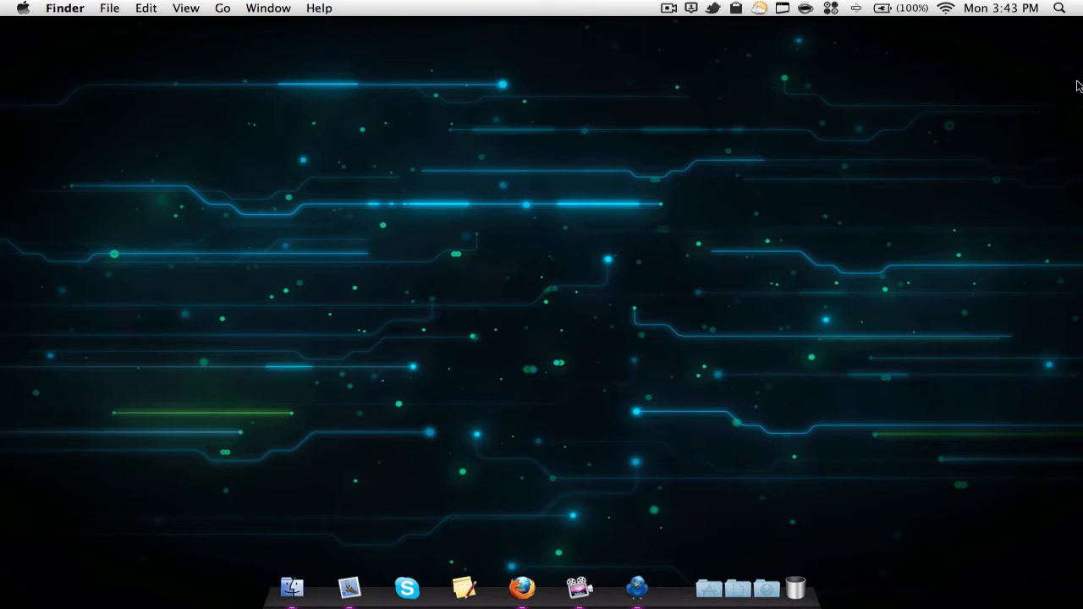
{"action": "mouse_move", "coordinate": [748, 230]}
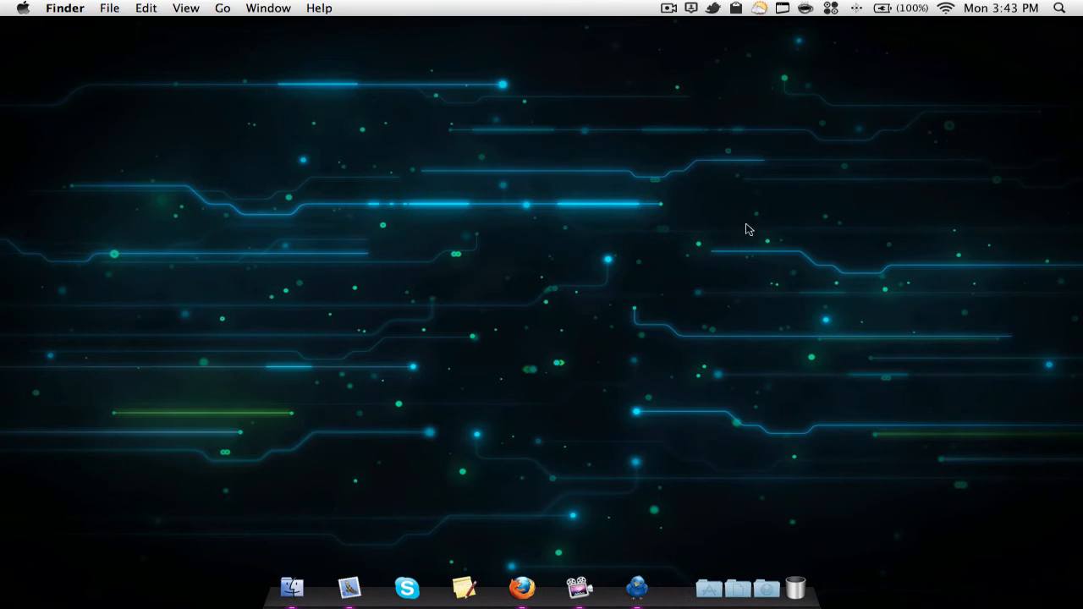
{"action": "mouse_move", "coordinate": [499, 528]}
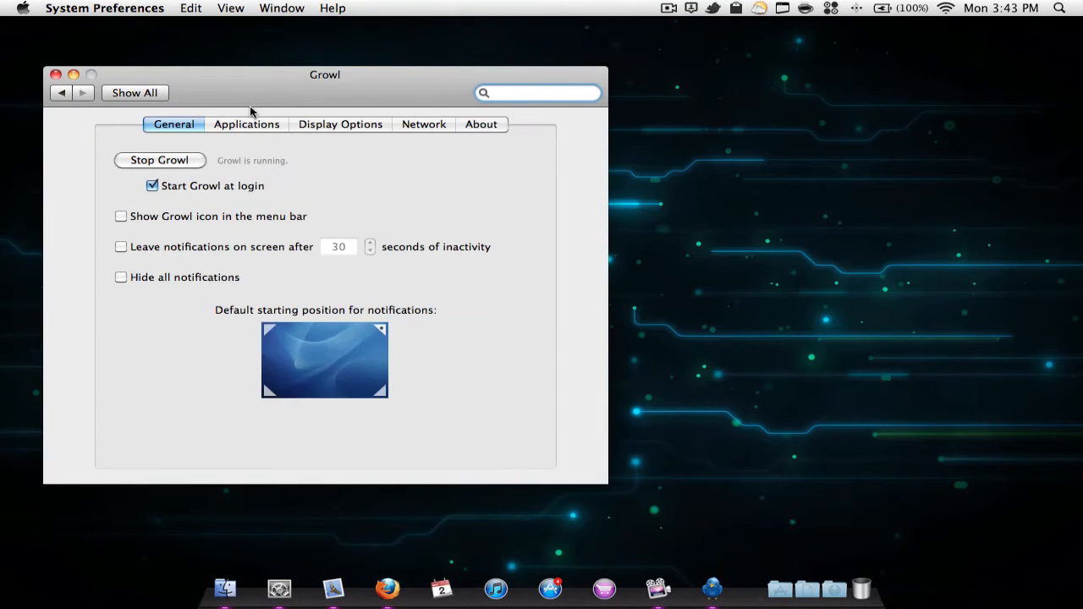
Review the applications registered with Growl, then move on to Display Options.
{"action": "left_click", "coordinate": [247, 125]}
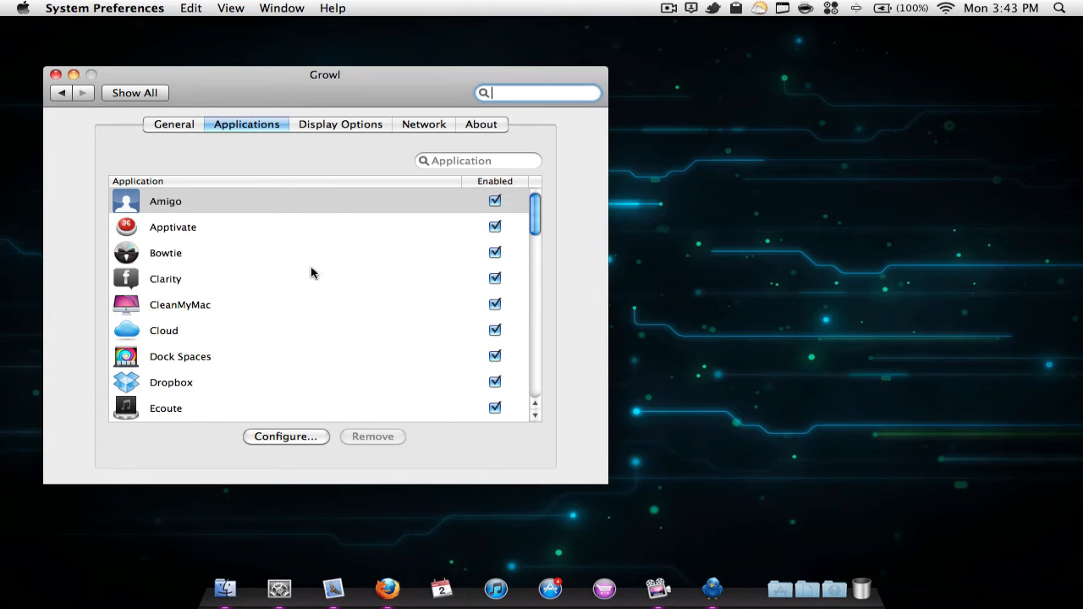
{"action": "scroll", "scroll_direction": "down", "scroll_amount": 3}
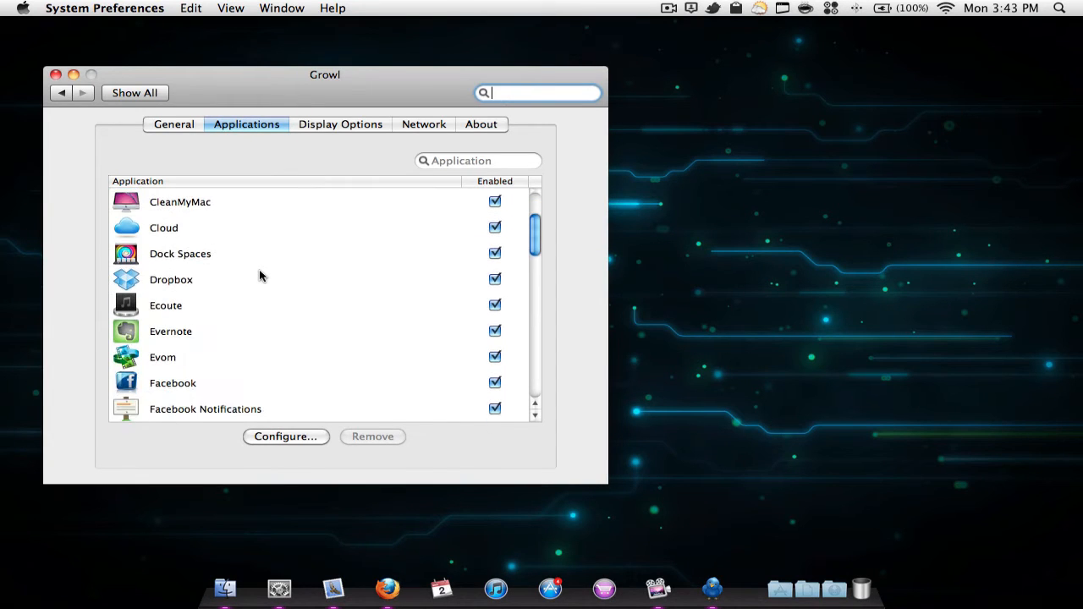
{"action": "scroll", "scroll_direction": "down", "scroll_amount": 3}
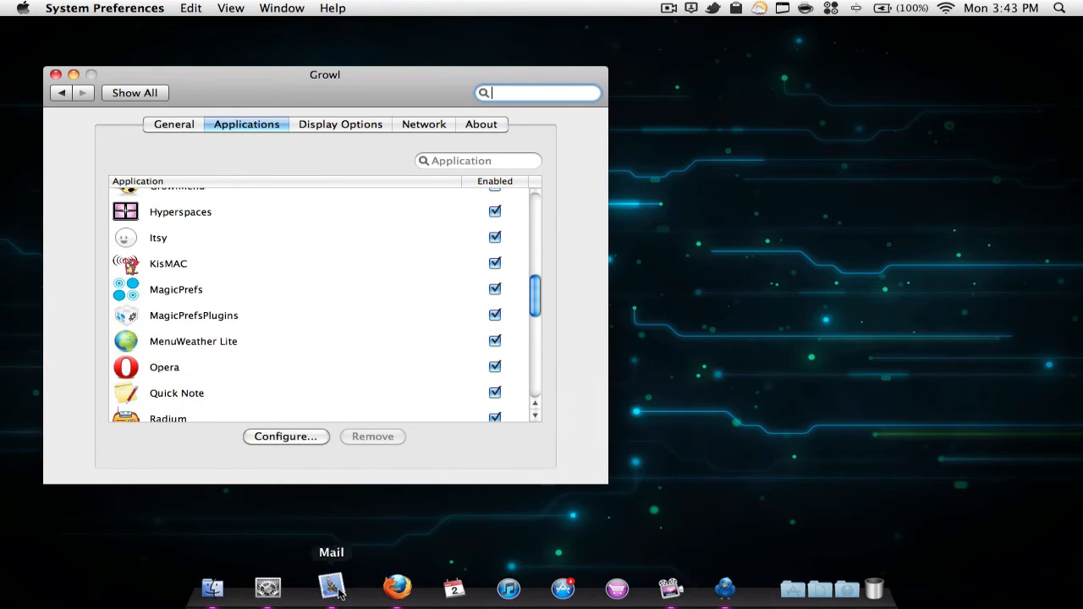
{"action": "mouse_move", "coordinate": [1079, 106]}
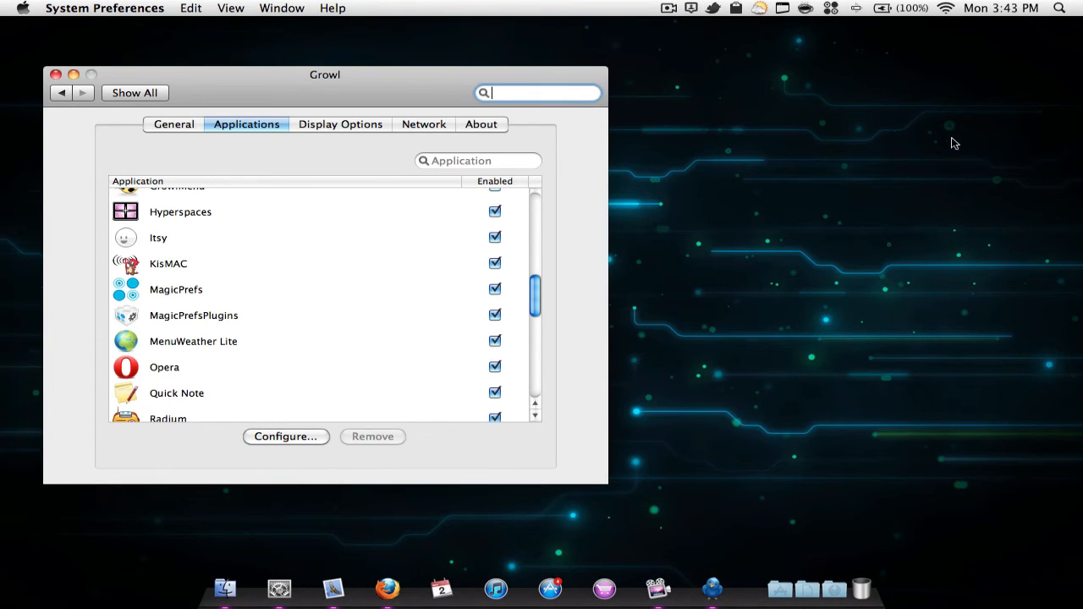
{"action": "left_click", "coordinate": [340, 126]}
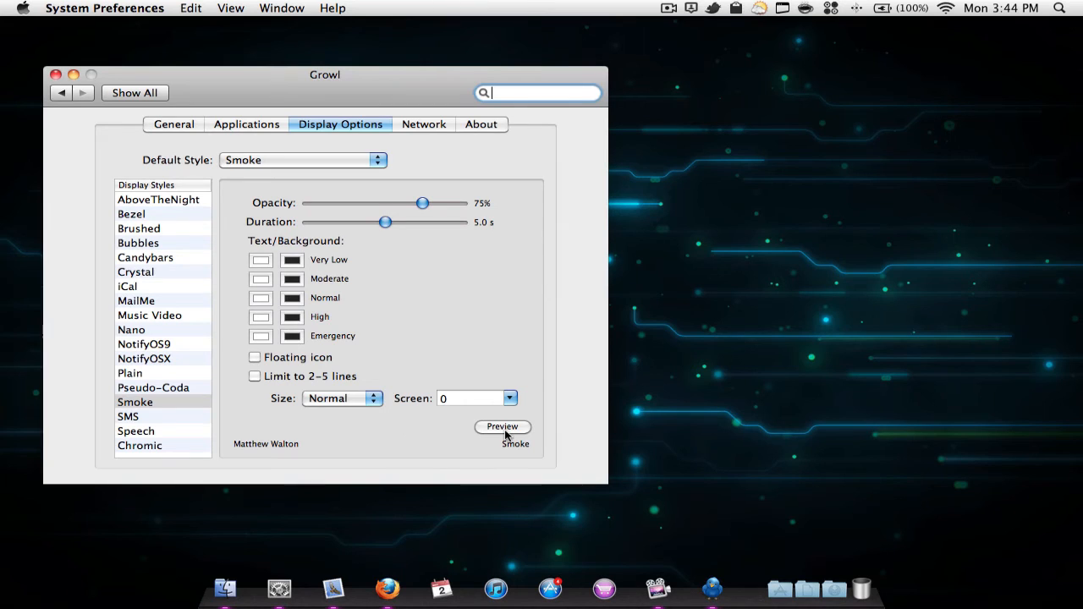
Preview the Smoke notification style, then select Chromic and preview it.
{"action": "left_click", "coordinate": [502, 427]}
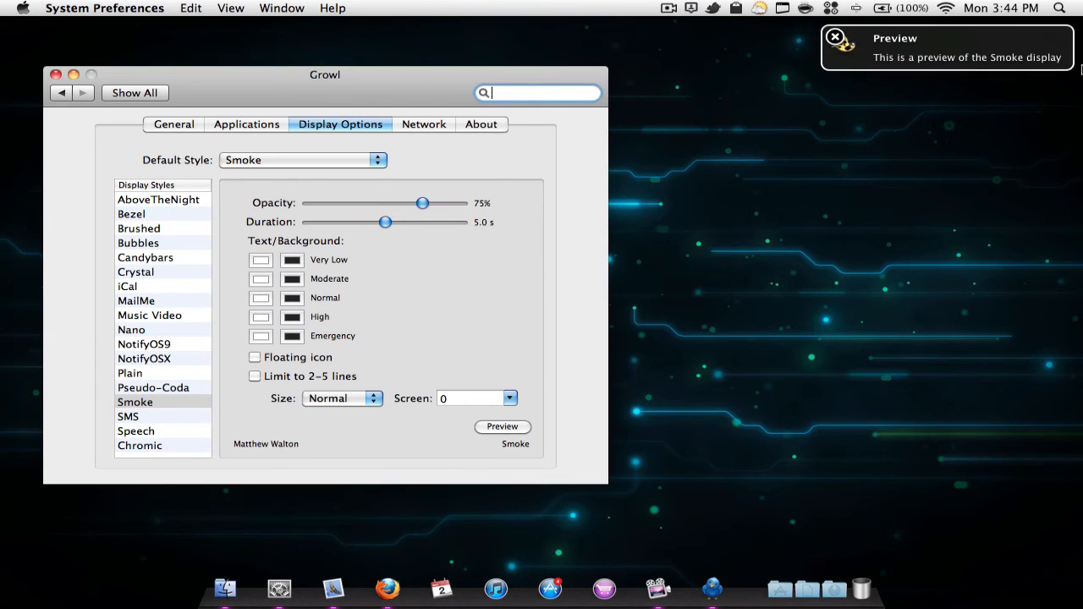
{"action": "left_click", "coordinate": [138, 445]}
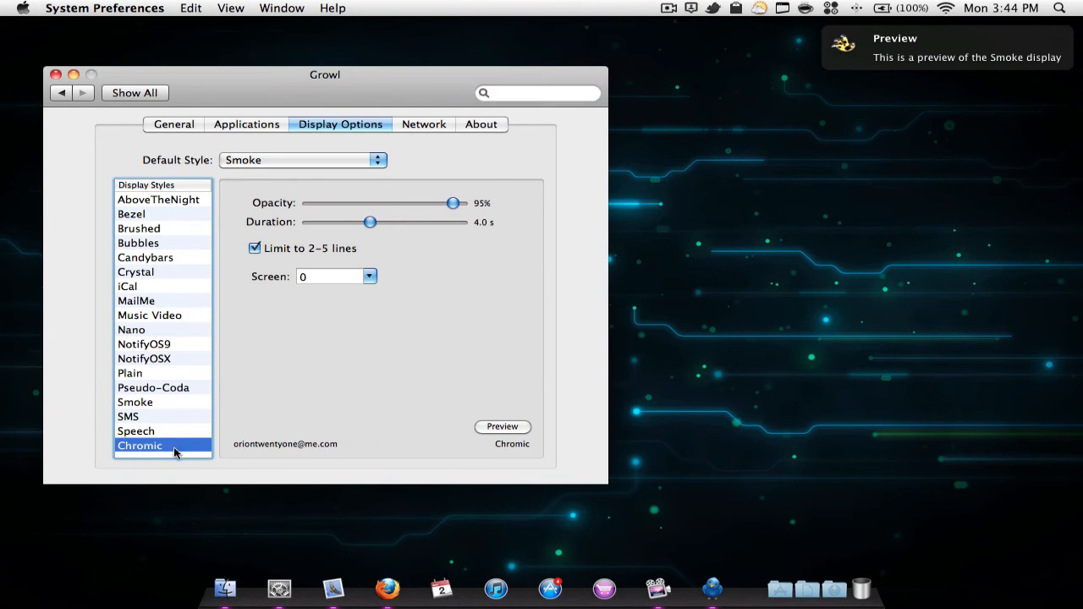
{"action": "left_click", "coordinate": [501, 426]}
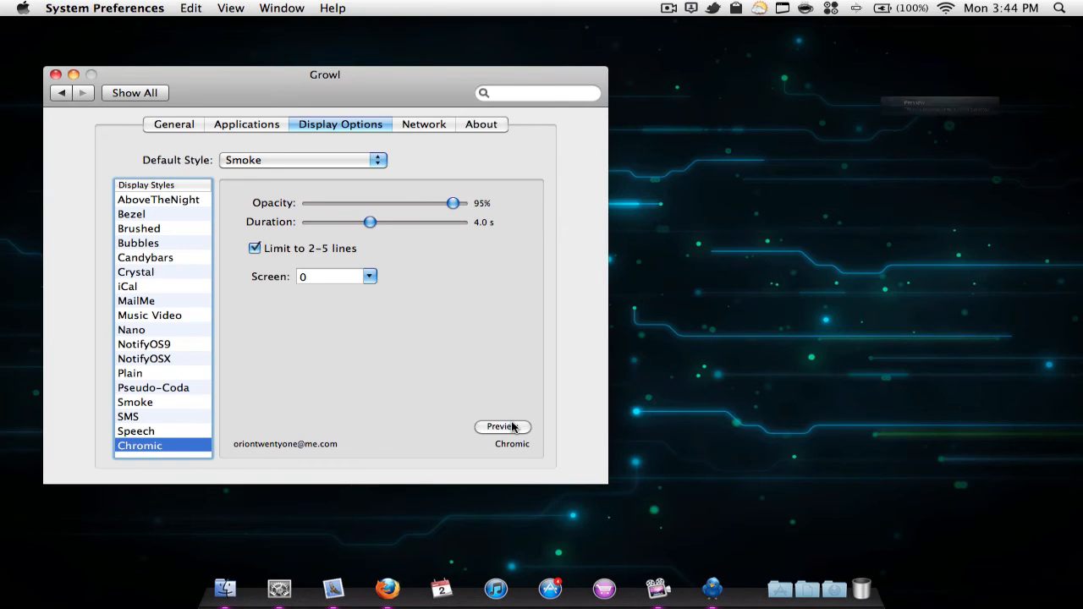
{"action": "left_click", "coordinate": [500, 427]}
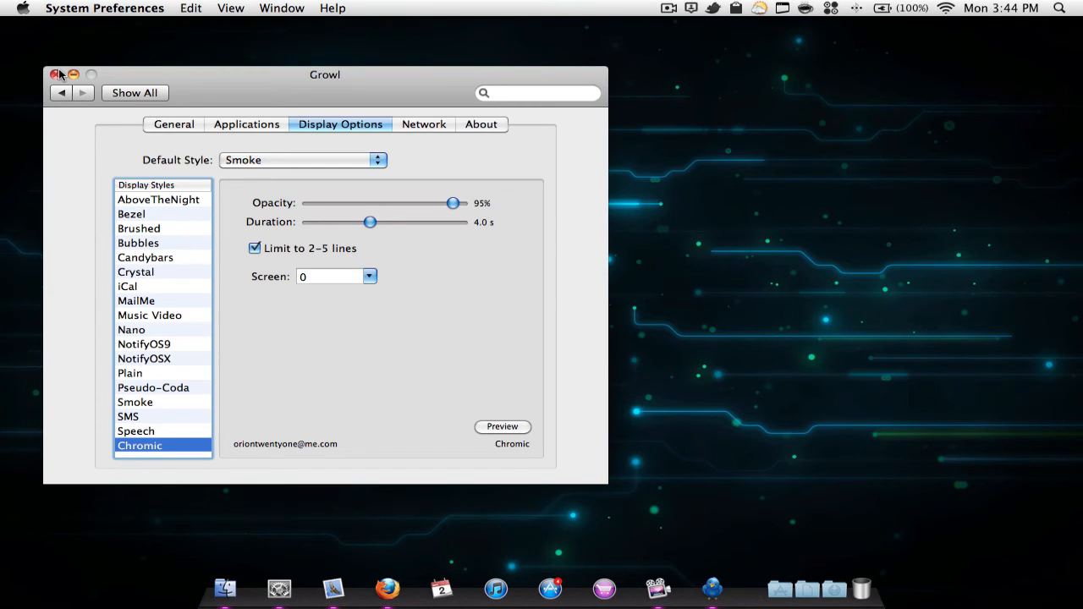
View Growl's Network and About details and return to General settings.
{"action": "left_click", "coordinate": [422, 125]}
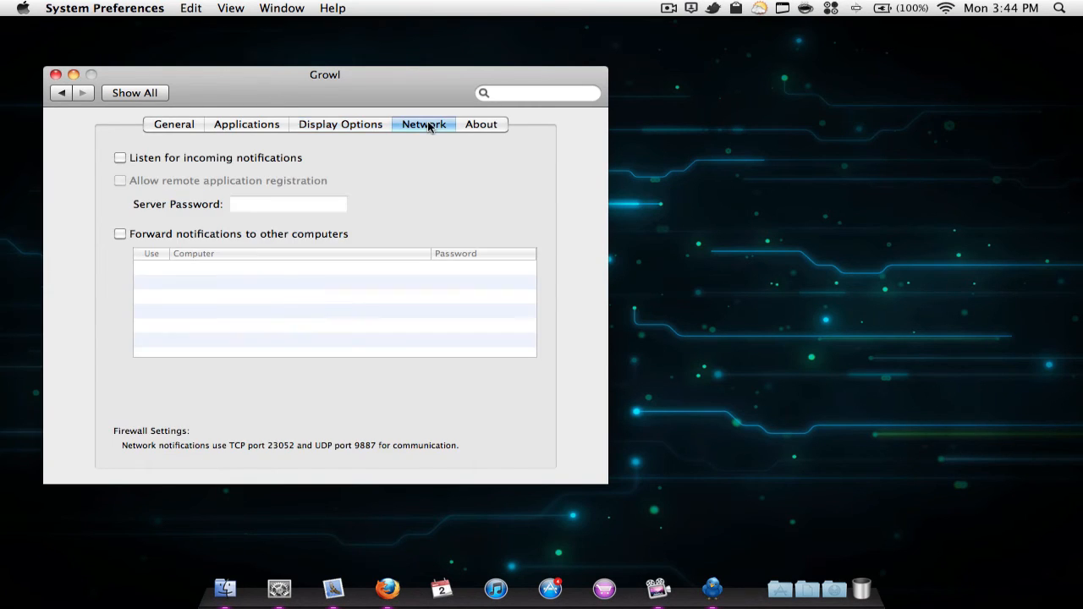
{"action": "left_click", "coordinate": [480, 125]}
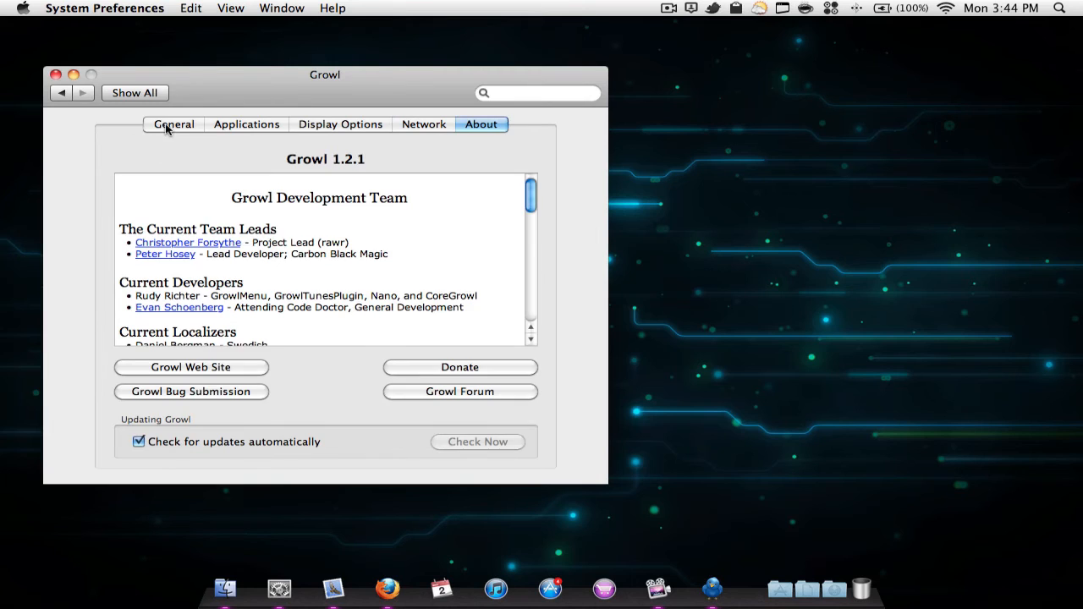
{"action": "left_click", "coordinate": [173, 125]}
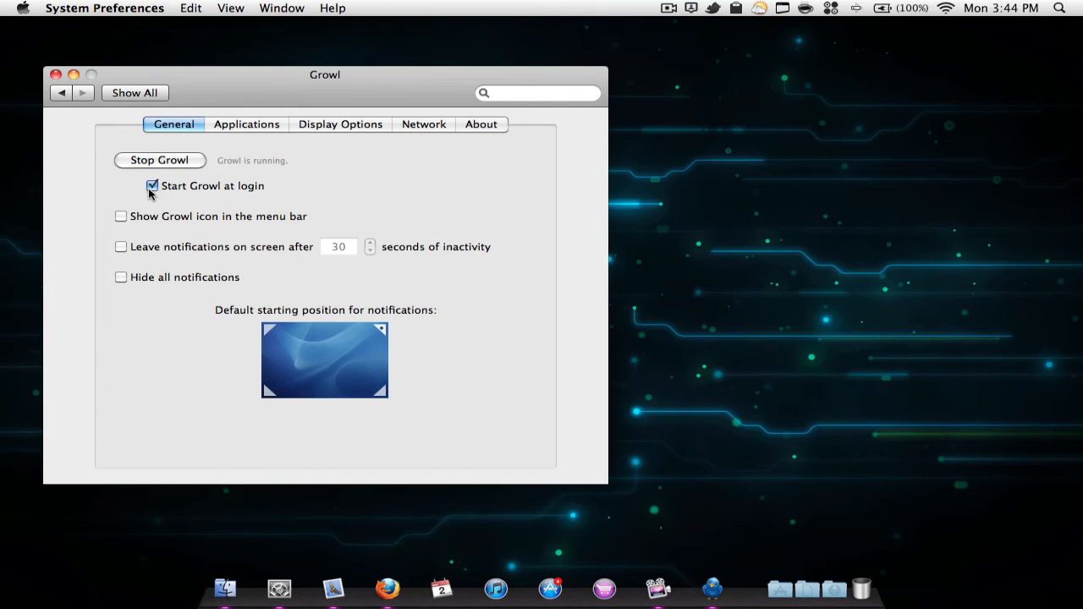
{"action": "mouse_move", "coordinate": [264, 213]}
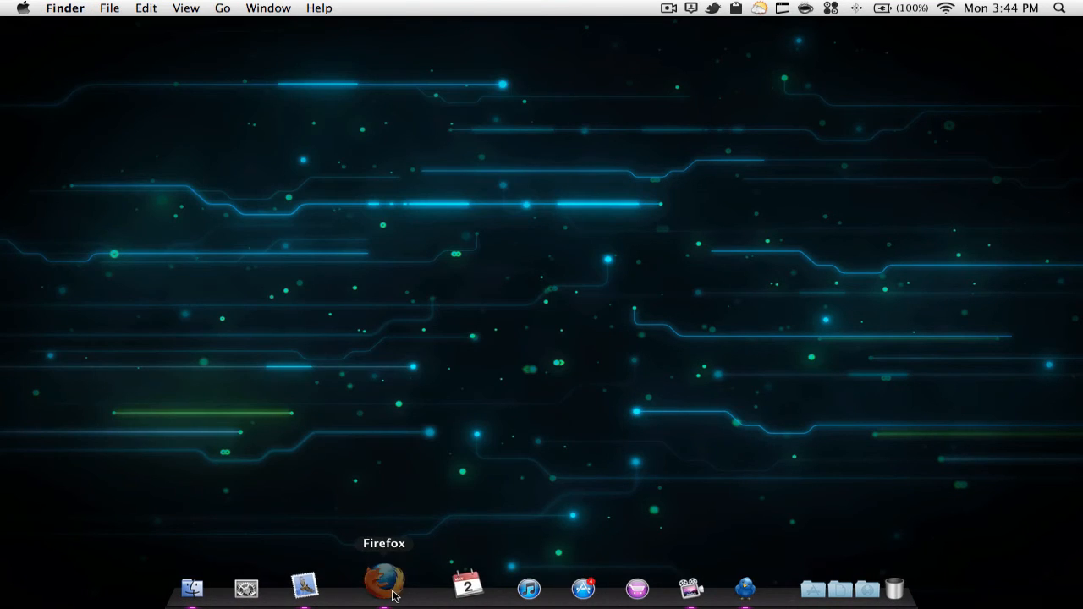
Launch Firefox showing the growl.info download page with Growl, GrowlMail and SDK.
{"action": "left_click", "coordinate": [386, 584]}
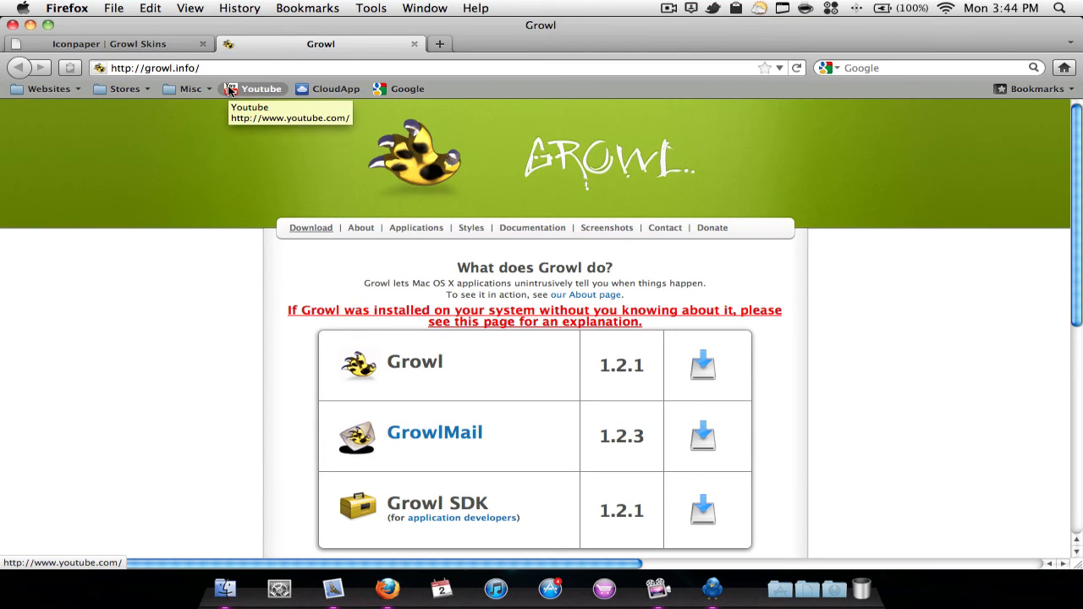
{"action": "mouse_move", "coordinate": [234, 121]}
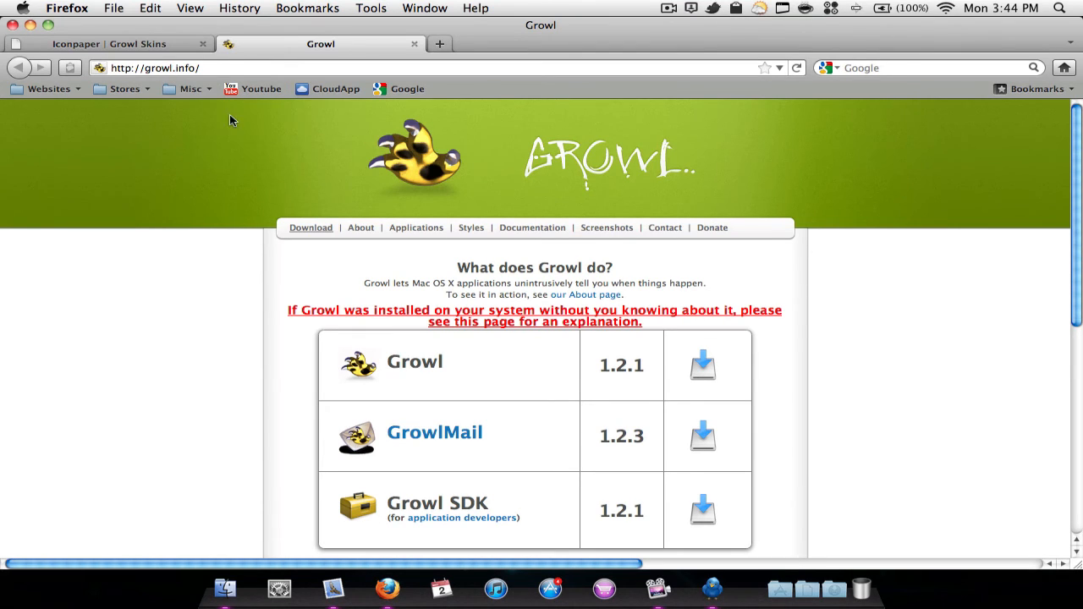
{"action": "mouse_move", "coordinate": [538, 498]}
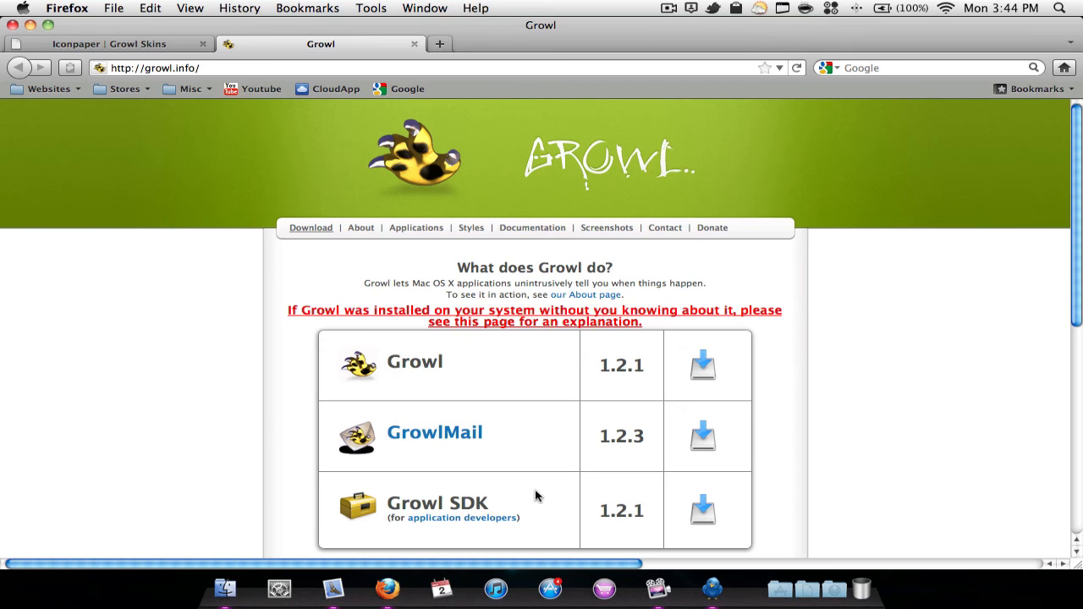
{"action": "mouse_move", "coordinate": [699, 349]}
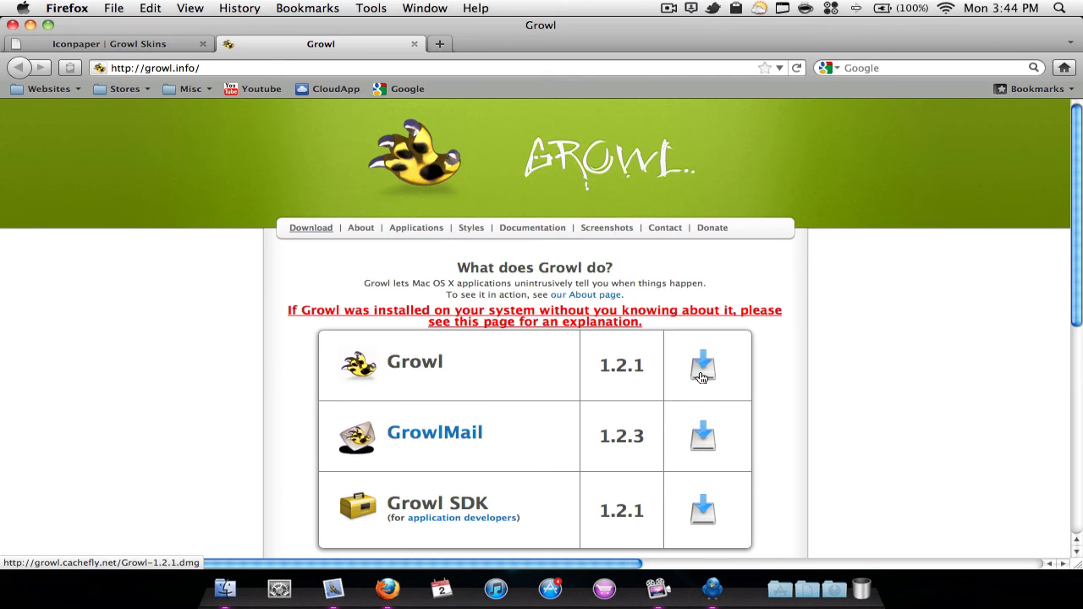
{"action": "mouse_move", "coordinate": [135, 44]}
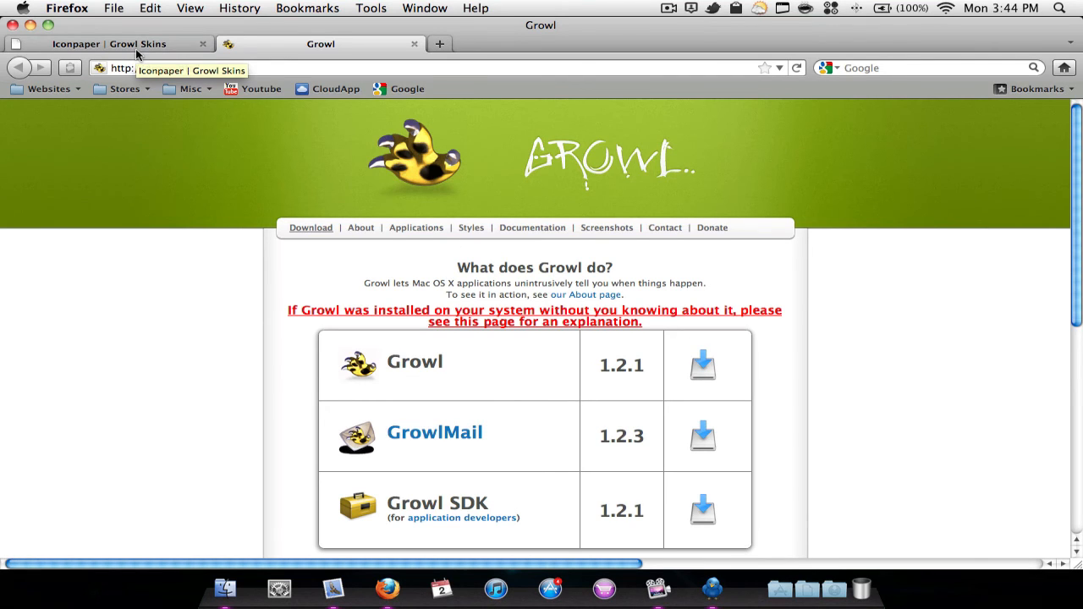
Show Iconpaper's Growl Skins gallery and browse down its first page of skins.
{"action": "left_click", "coordinate": [110, 44]}
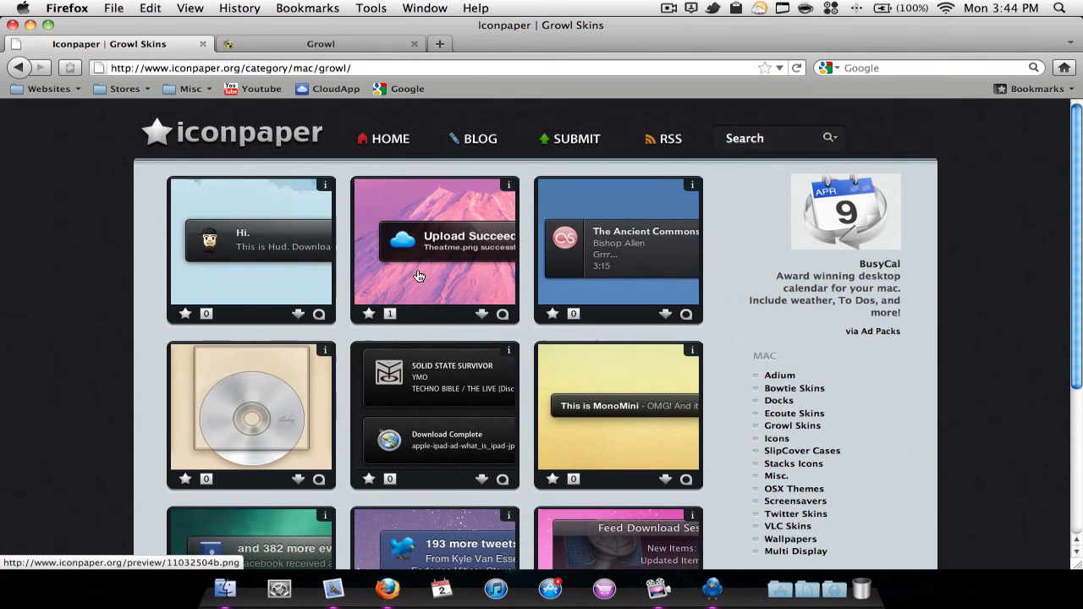
{"action": "mouse_move", "coordinate": [420, 277]}
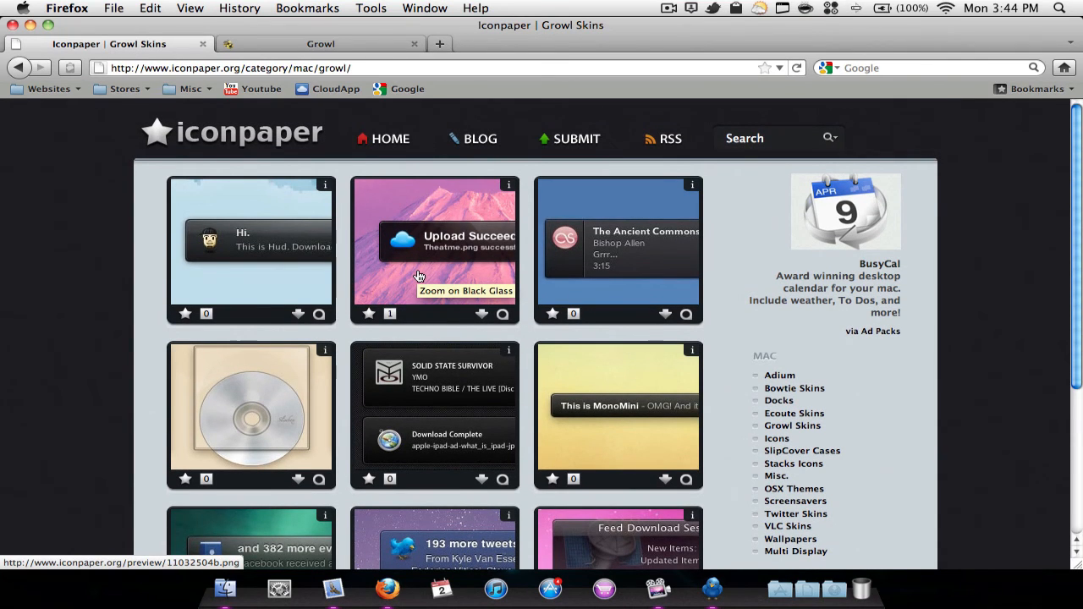
{"action": "mouse_move", "coordinate": [298, 156]}
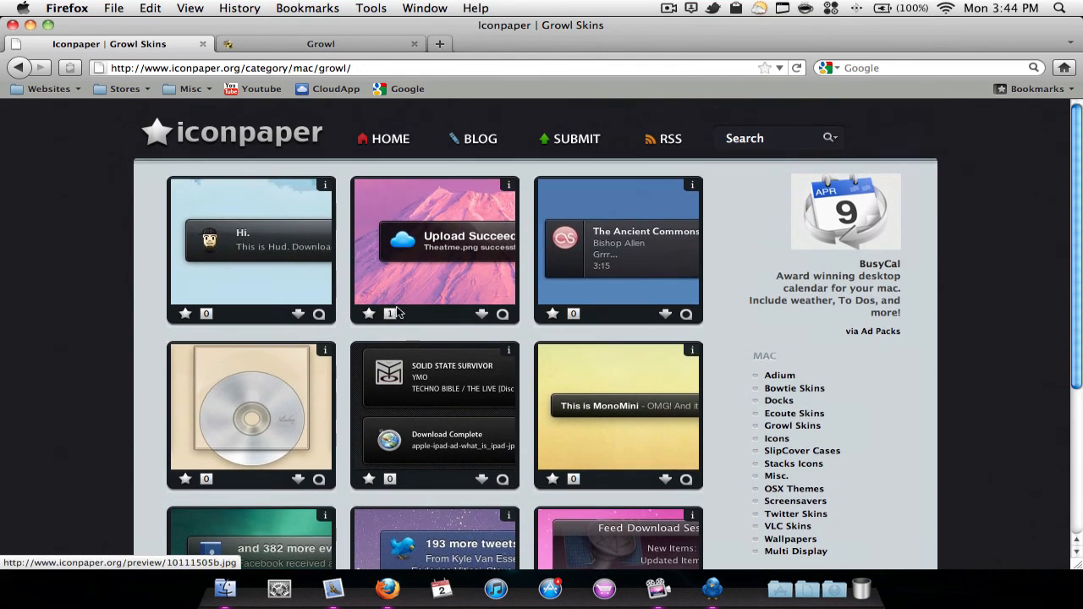
{"action": "mouse_move", "coordinate": [731, 194]}
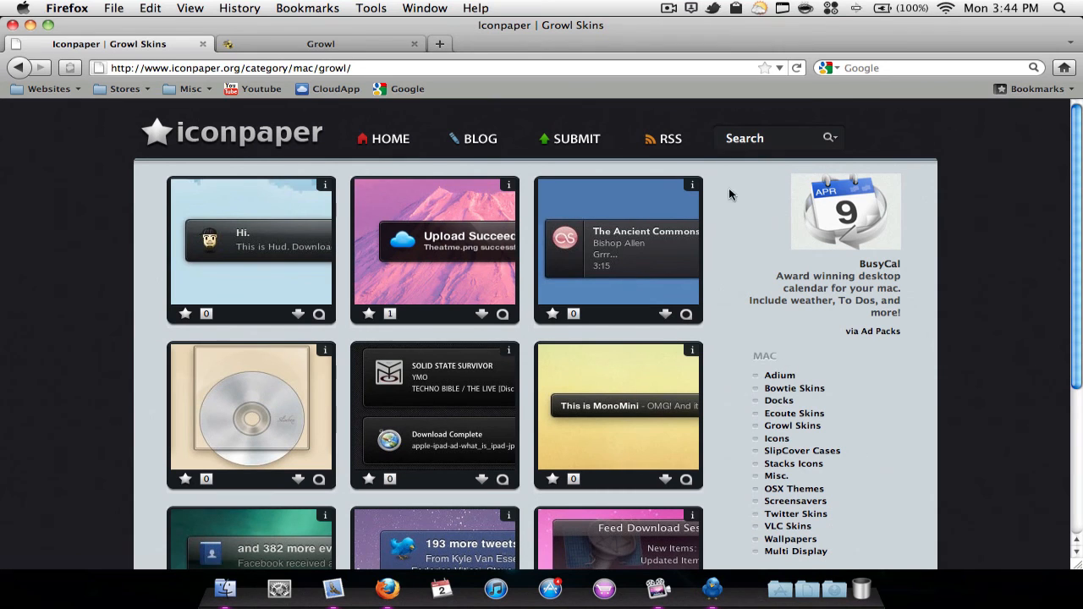
{"action": "scroll", "scroll_direction": "down", "scroll_amount": 3}
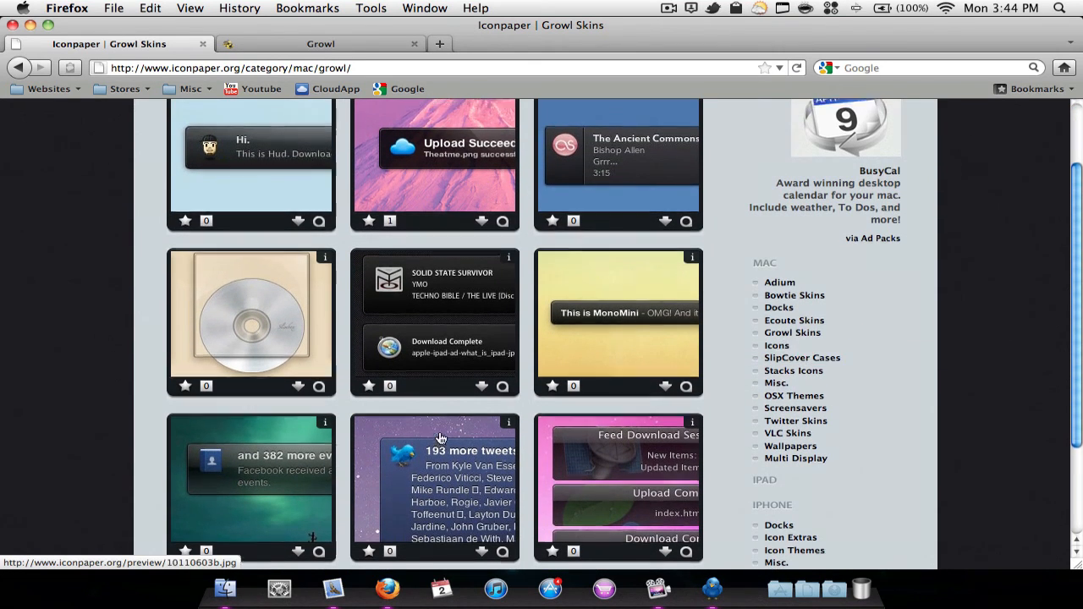
{"action": "scroll", "scroll_direction": "down", "scroll_amount": 3}
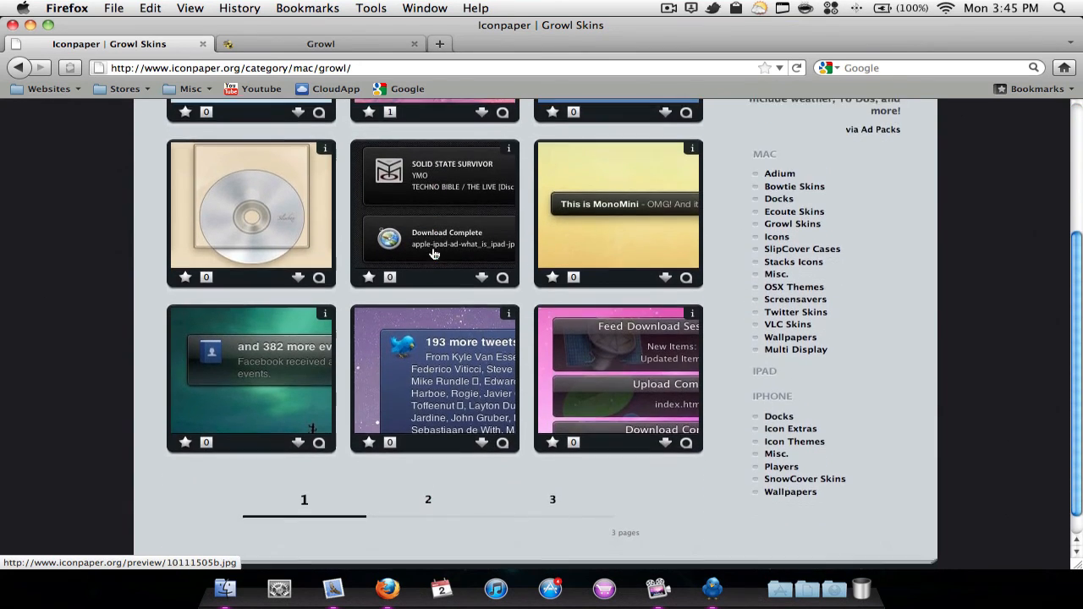